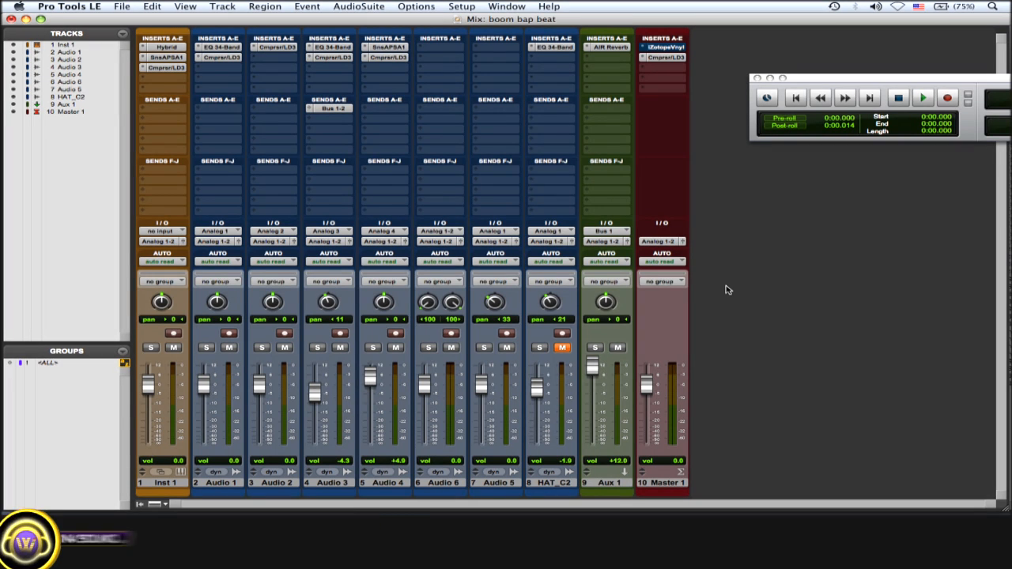
Create one stereo Aux Input track and rename it 'headphone mix'.
{"action": "left_click", "coordinate": [221, 6]}
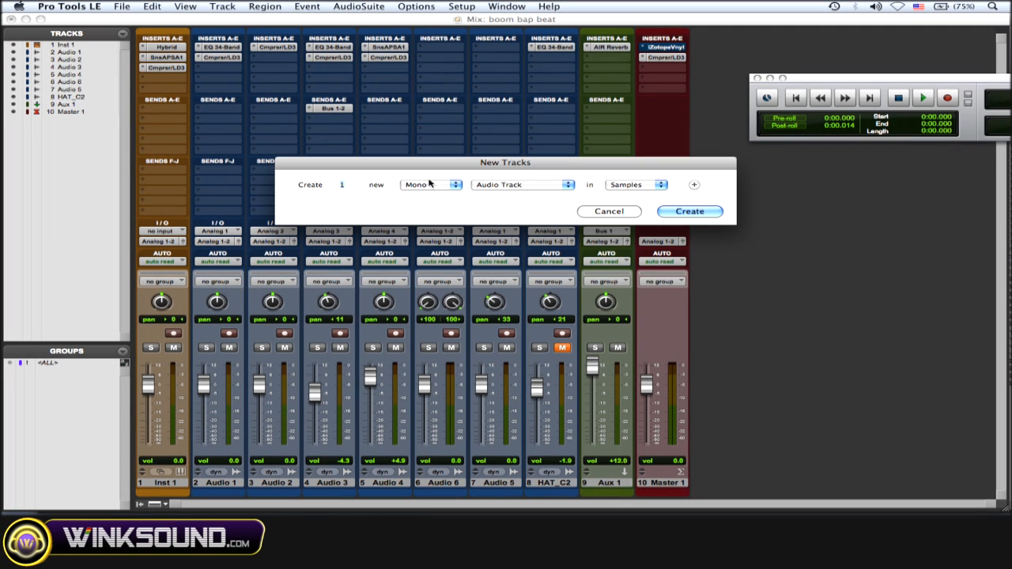
{"action": "left_click", "coordinate": [522, 183]}
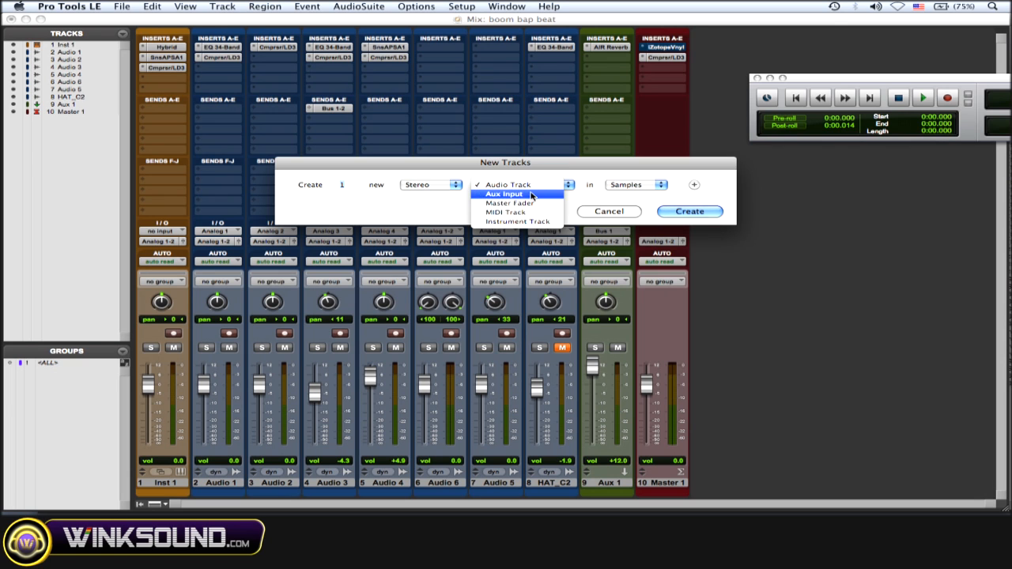
{"action": "left_click", "coordinate": [688, 212]}
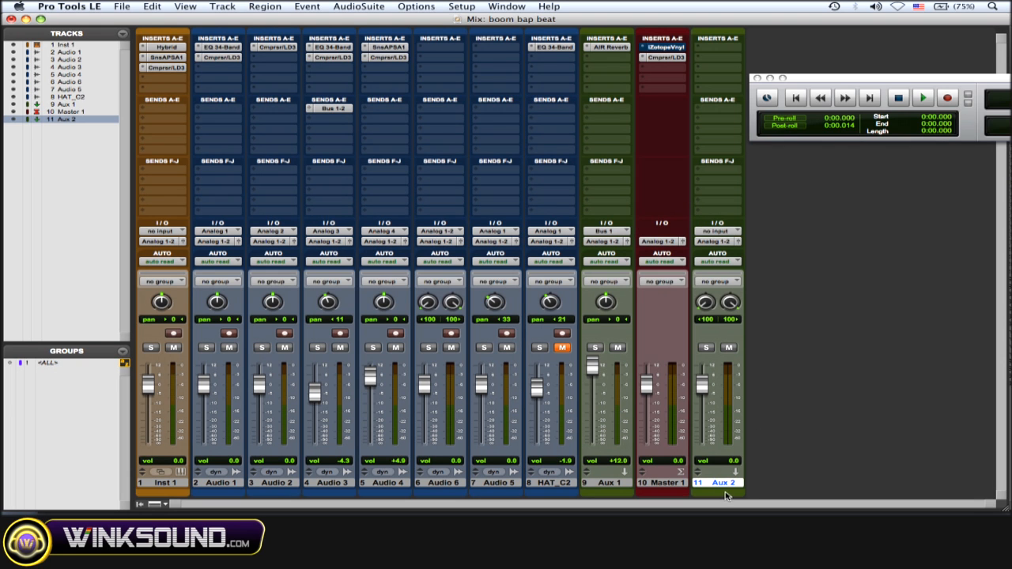
{"action": "double_click", "coordinate": [719, 482]}
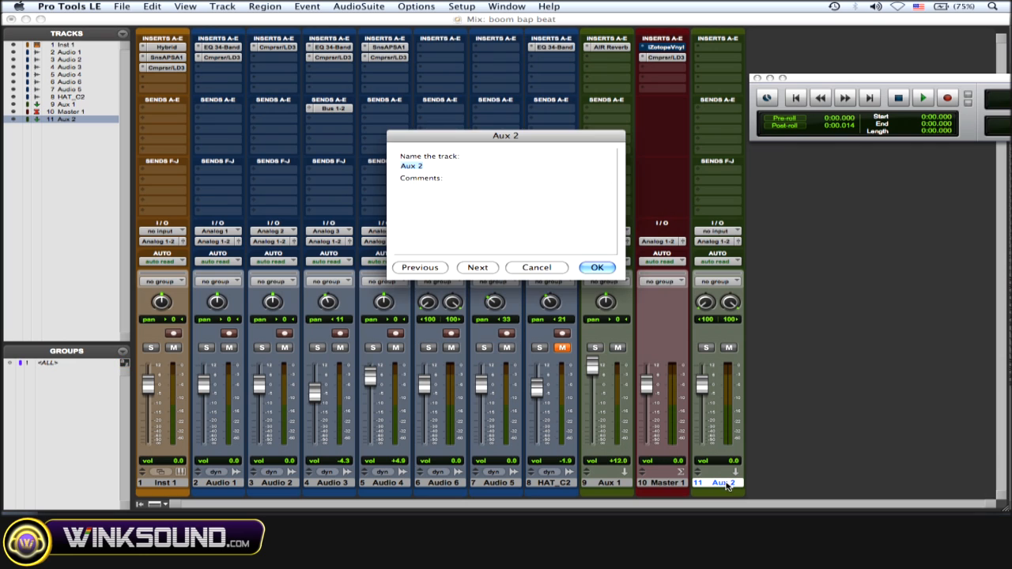
{"action": "type", "text": "headphone mid"}
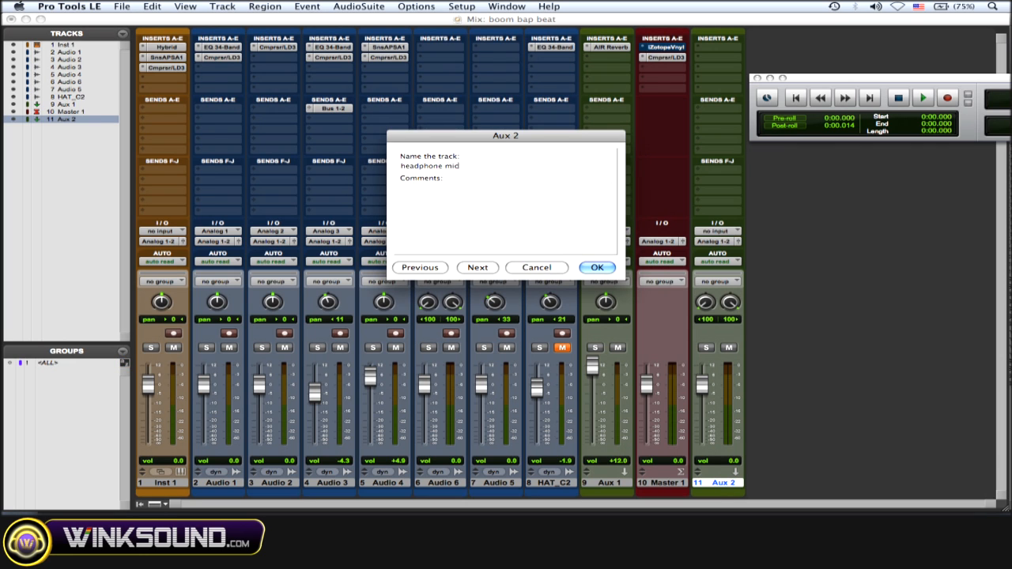
{"action": "left_click", "coordinate": [598, 267]}
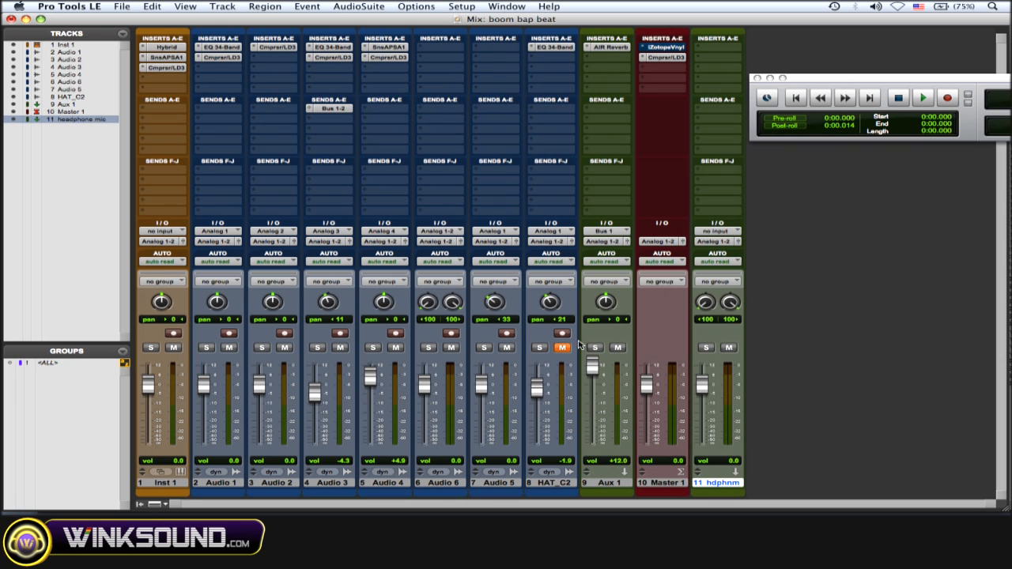
With all tracks selected, add a Bus 7-8 send on every track and dismiss the send window.
{"action": "left_click", "coordinate": [609, 482]}
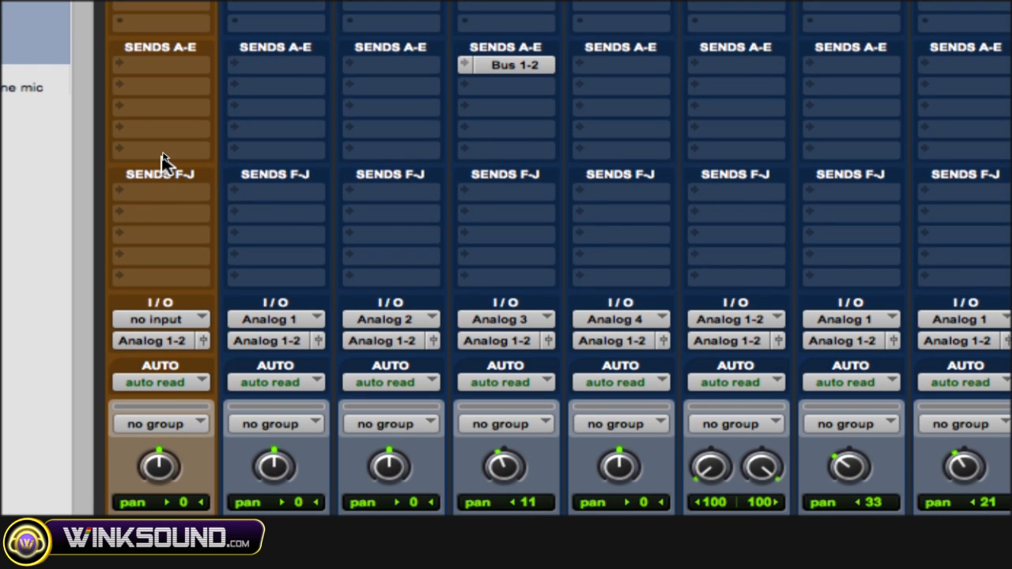
{"action": "left_click", "coordinate": [160, 67]}
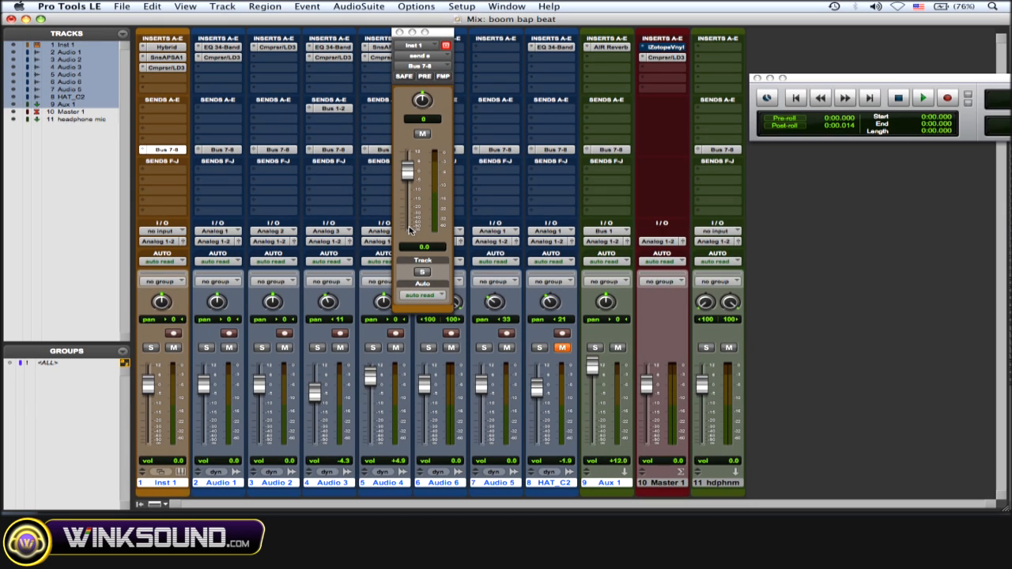
{"action": "left_click", "coordinate": [208, 145]}
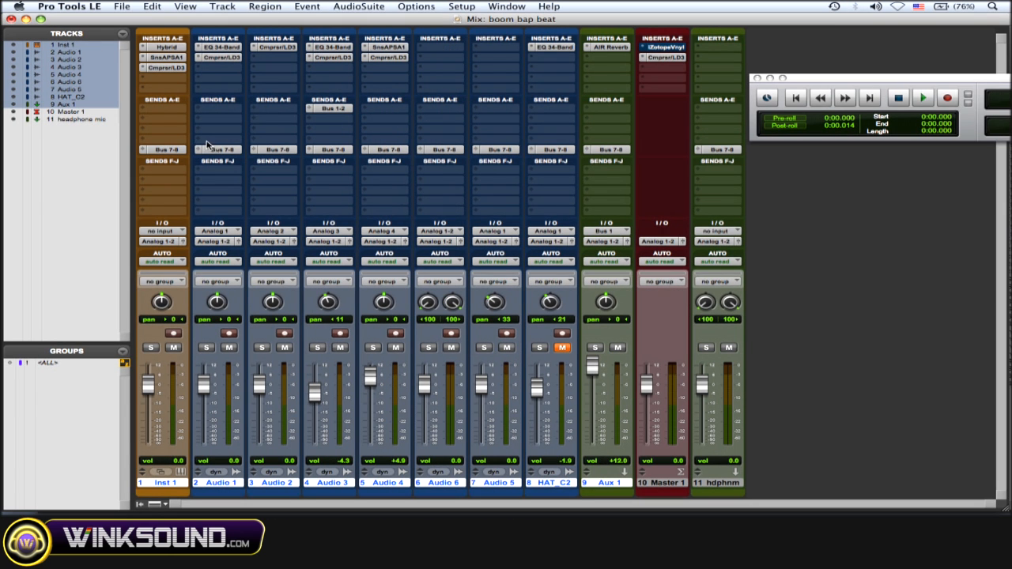
{"action": "mouse_move", "coordinate": [399, 38]}
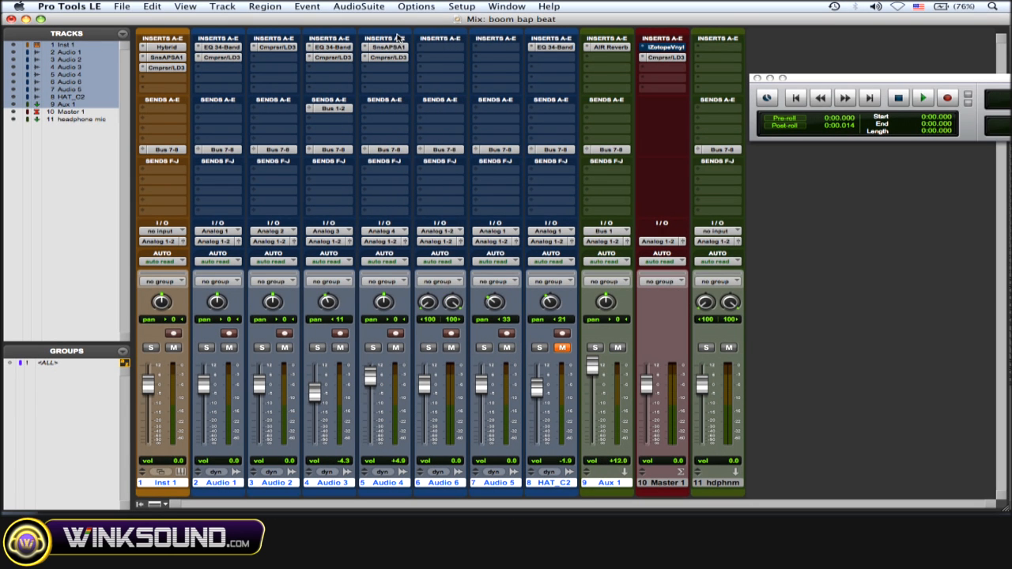
{"action": "mouse_move", "coordinate": [203, 165]}
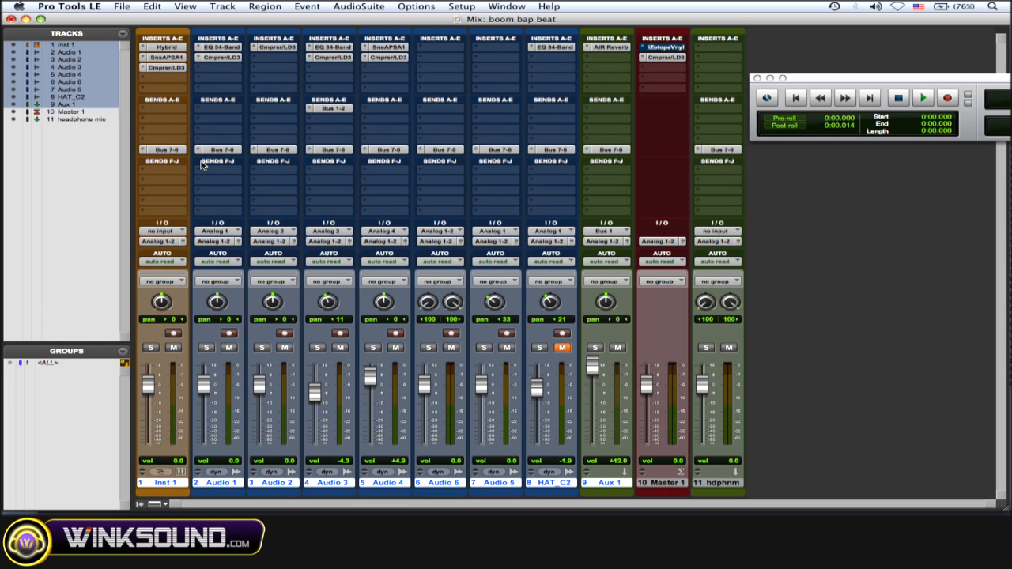
{"action": "mouse_move", "coordinate": [697, 152]}
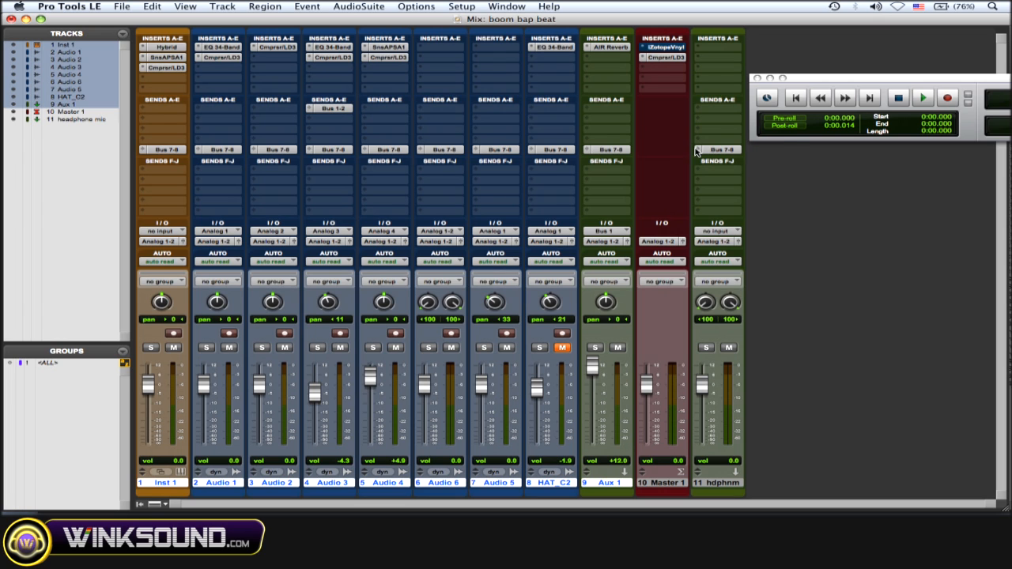
{"action": "mouse_move", "coordinate": [307, 183]}
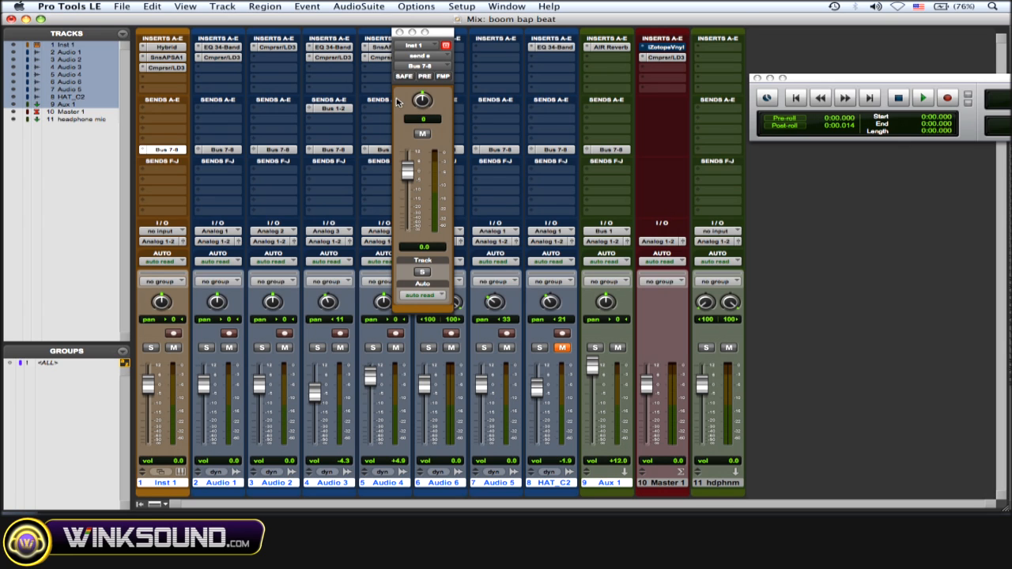
{"action": "left_click", "coordinate": [661, 222]}
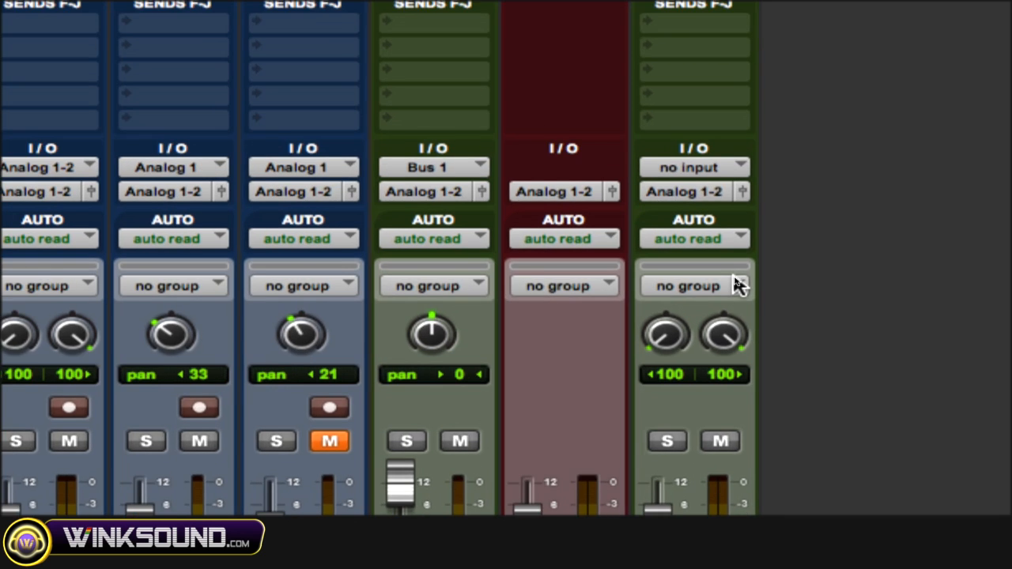
Set the headphone mix aux track's input to Bus 7-8.
{"action": "left_click", "coordinate": [693, 168]}
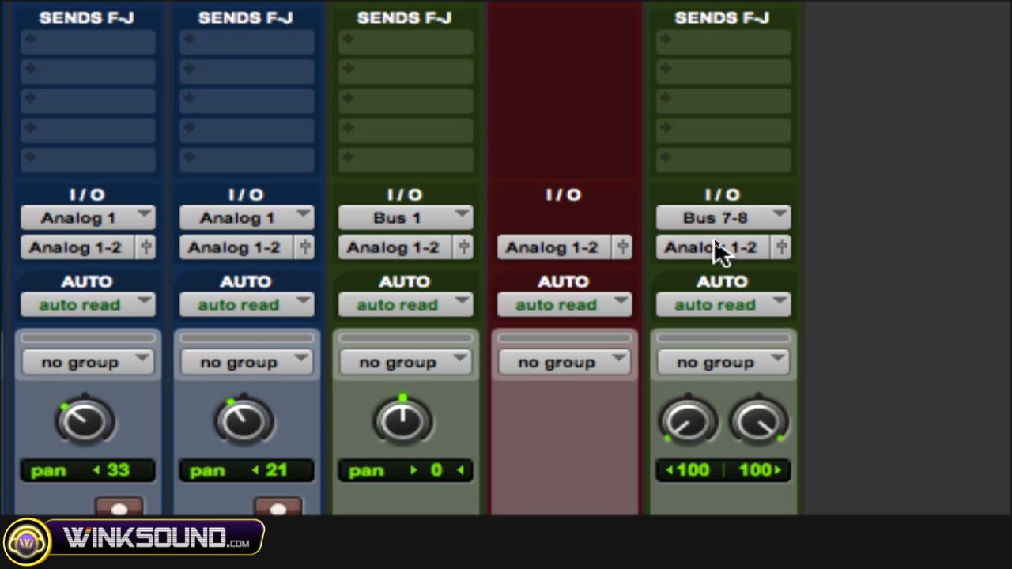
Assign the headphone mix output to Analog 7-8 (Stereo) and accept the unavailable-path alert.
{"action": "left_click", "coordinate": [711, 247]}
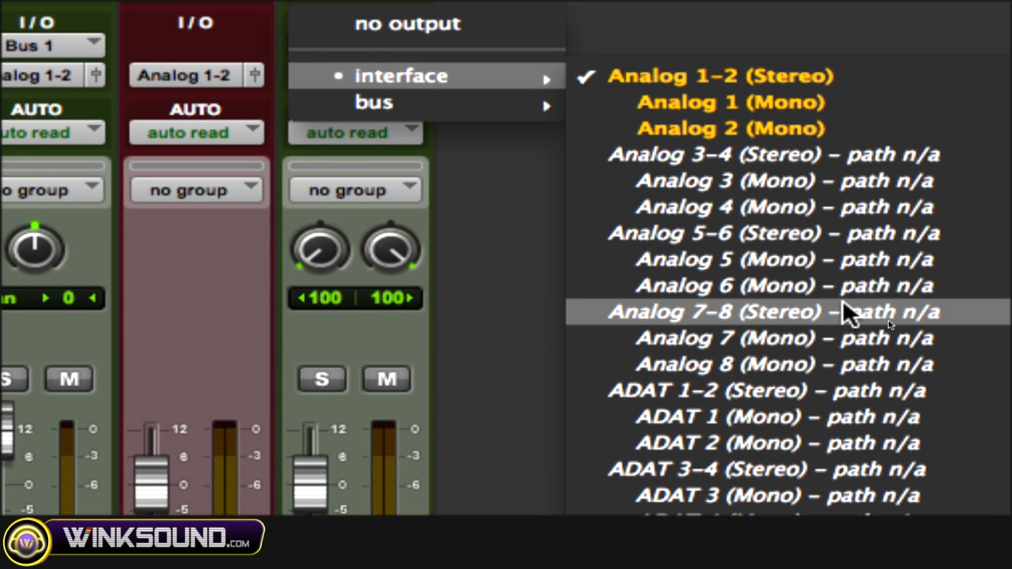
{"action": "left_click", "coordinate": [712, 312]}
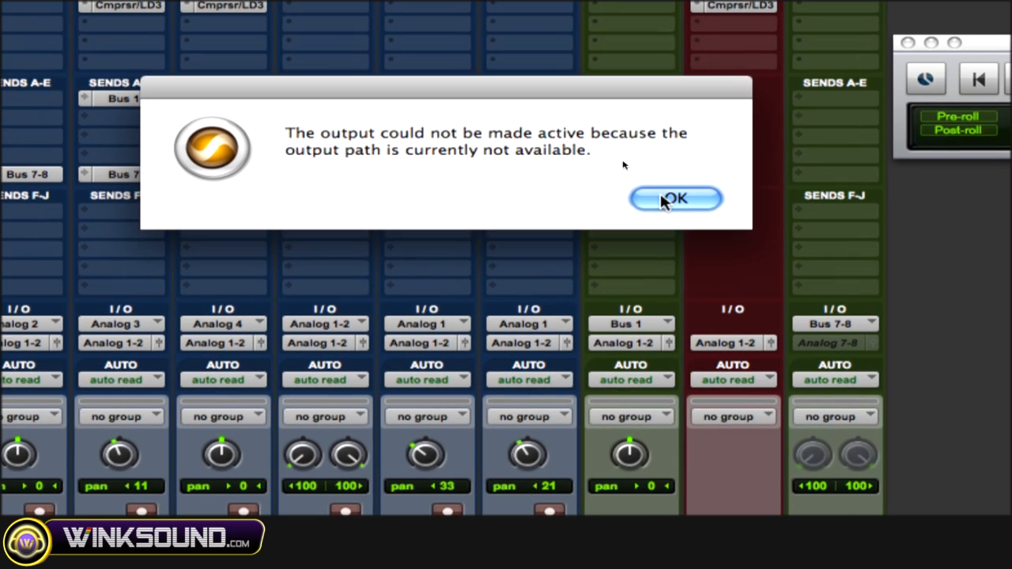
{"action": "left_click", "coordinate": [675, 199]}
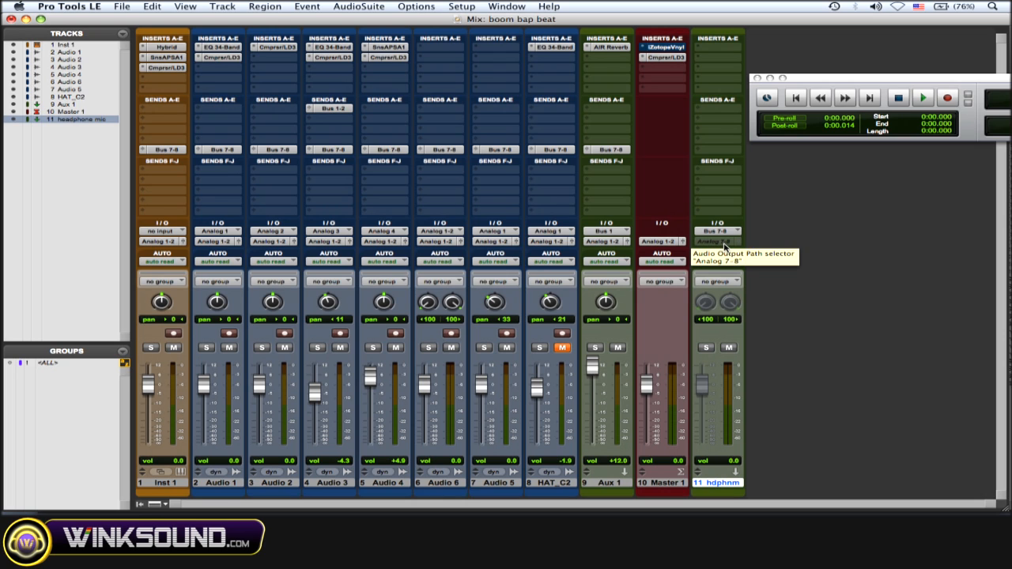
{"action": "mouse_move", "coordinate": [848, 311]}
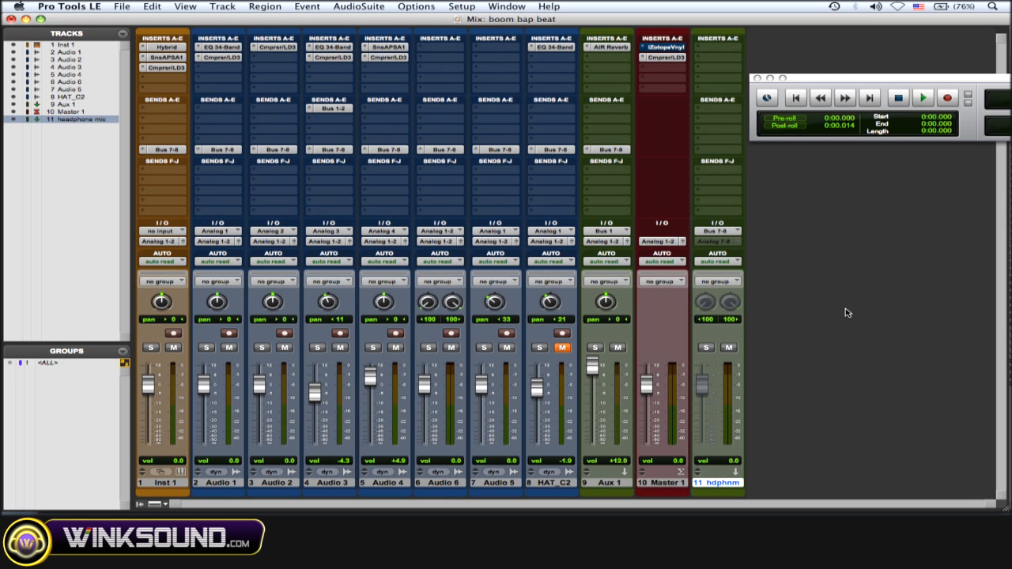